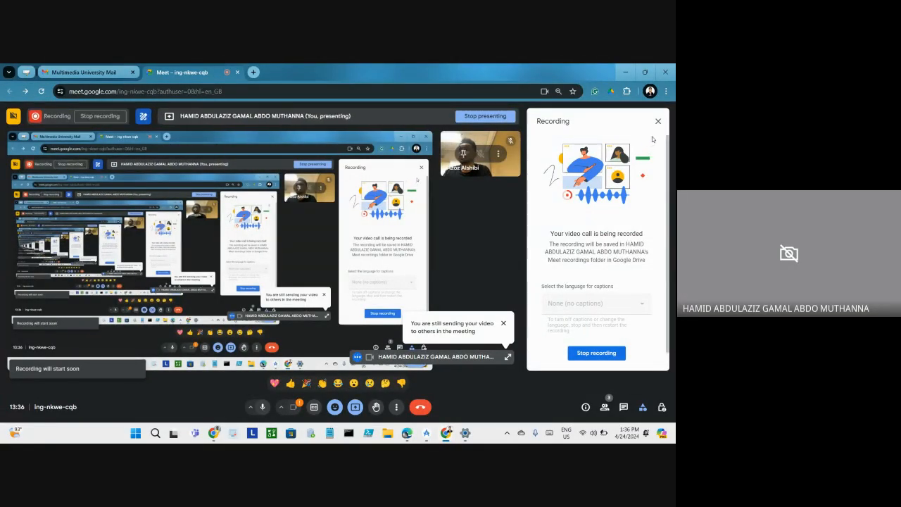
mouse_move(657, 121)
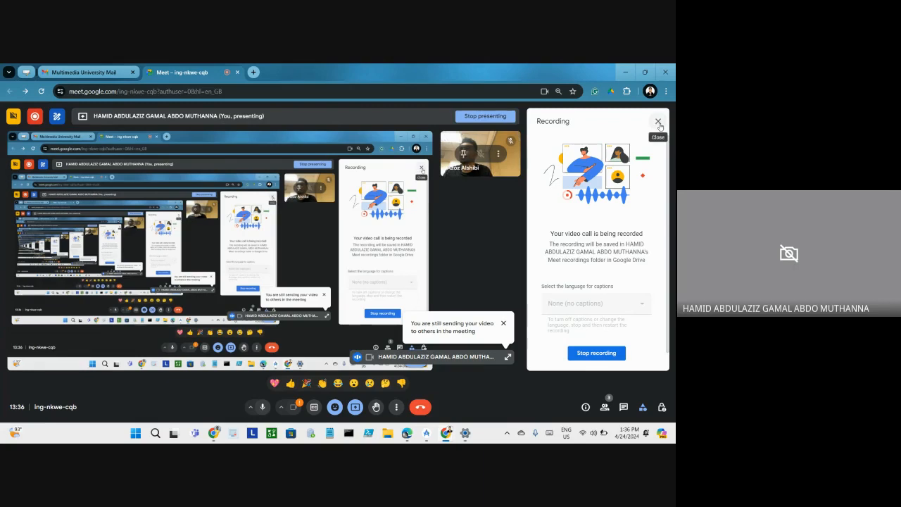
- Close the Recording side panel in Google Meet
click(658, 122)
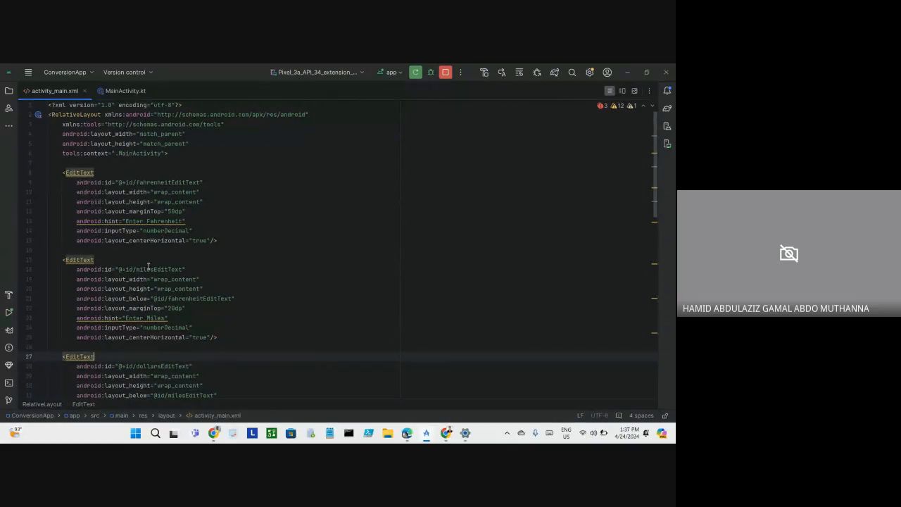
mouse_move(158, 197)
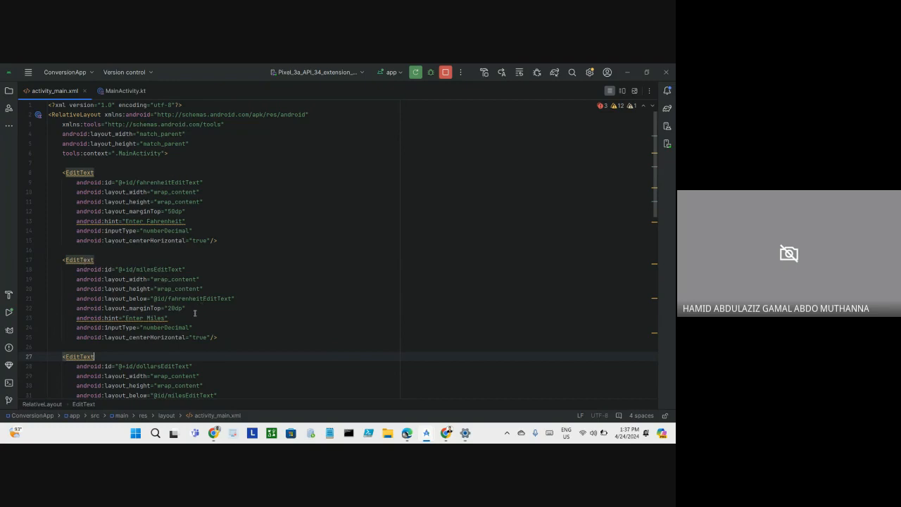
scroll(down, 3)
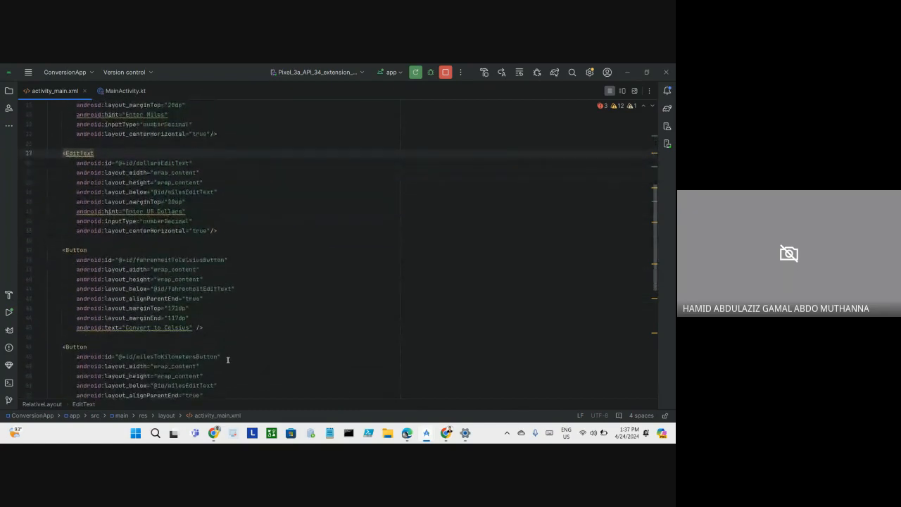
scroll(down, 3)
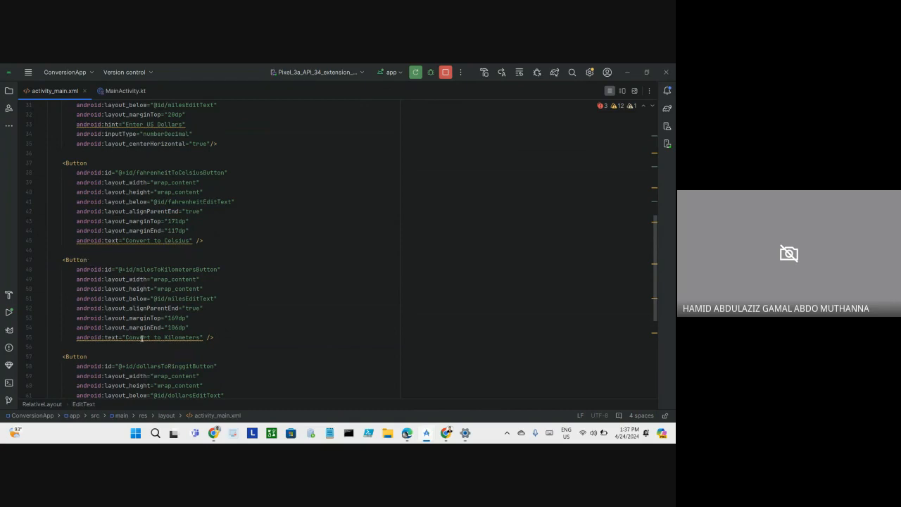
scroll(down, 3)
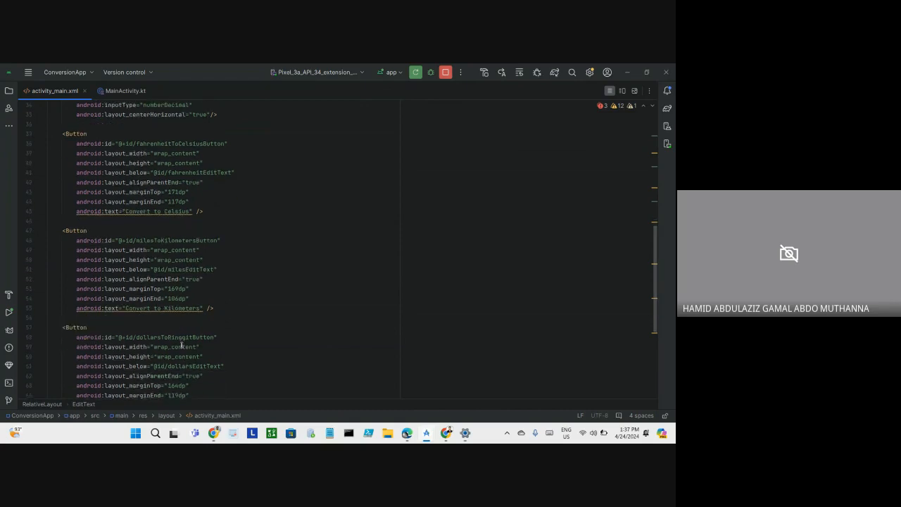
scroll(down, 3)
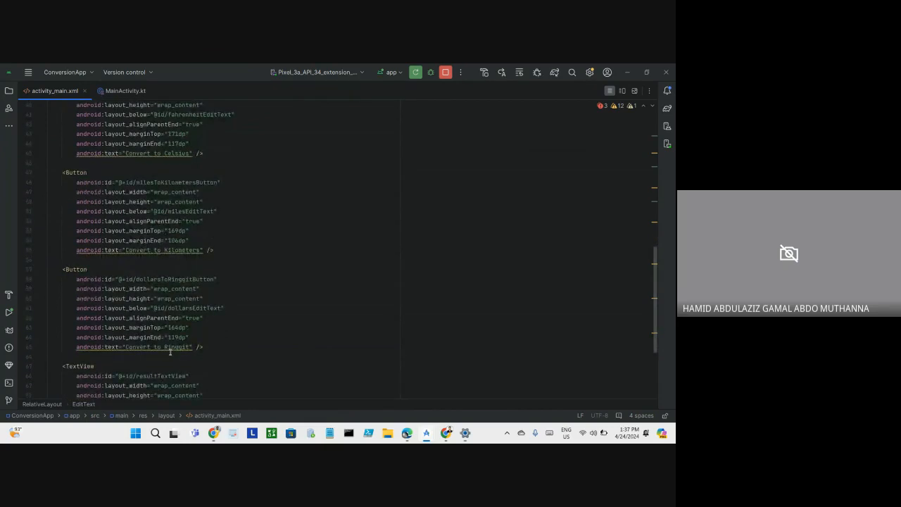
scroll(down, 3)
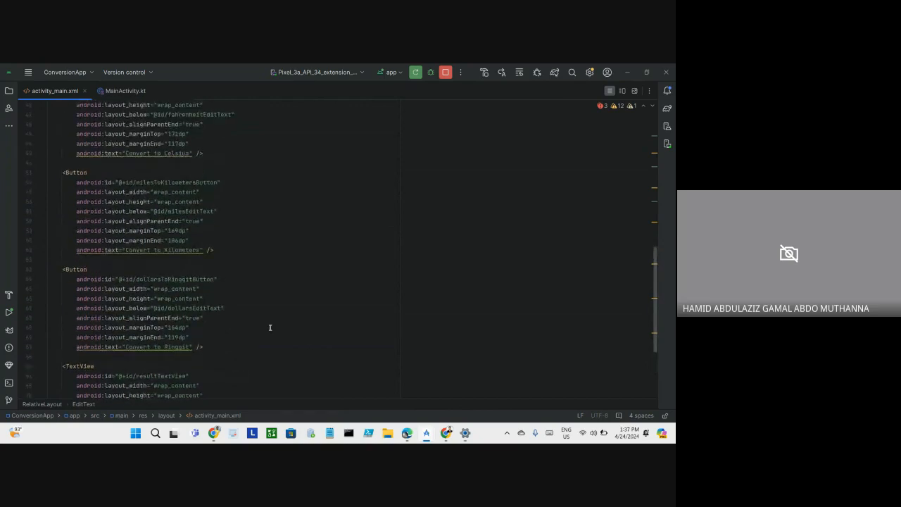
mouse_move(316, 157)
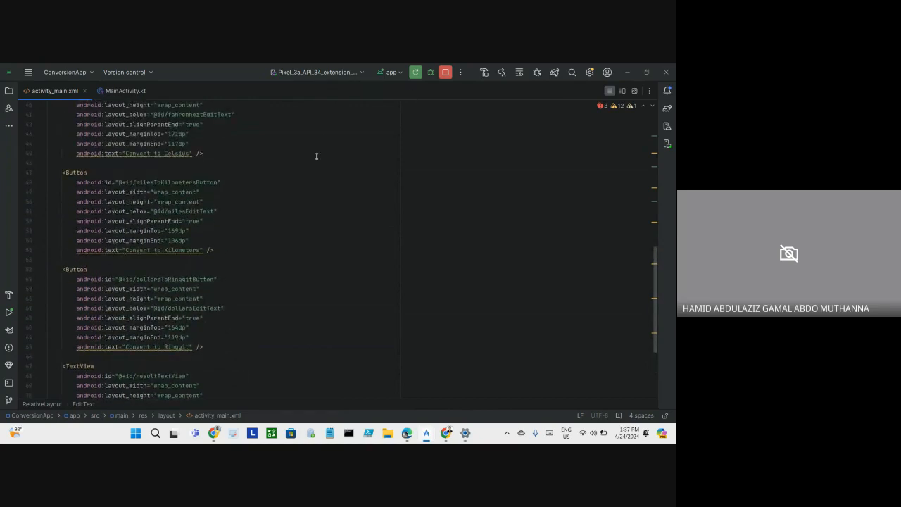
mouse_move(124, 91)
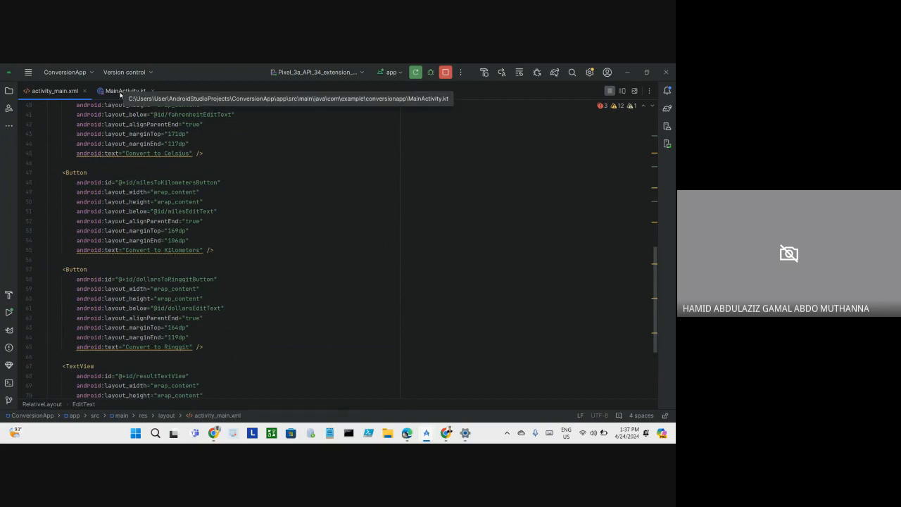
- Open MainActivity.kt, read through the Fahrenheit, miles and dollars click listeners, and start Run
click(120, 90)
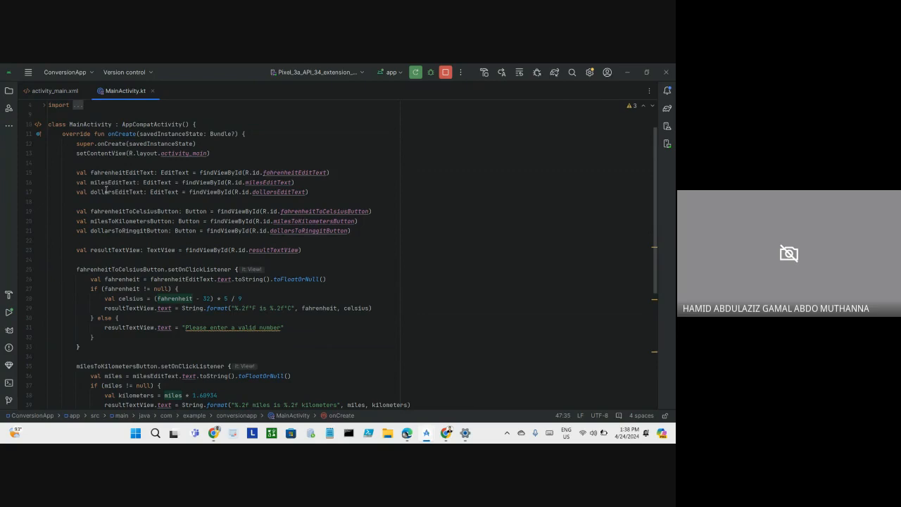
mouse_move(182, 174)
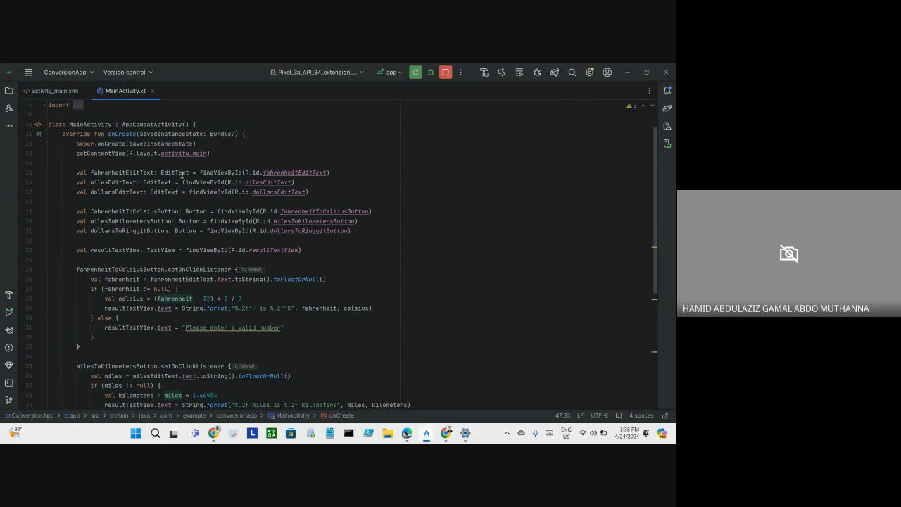
mouse_move(269, 191)
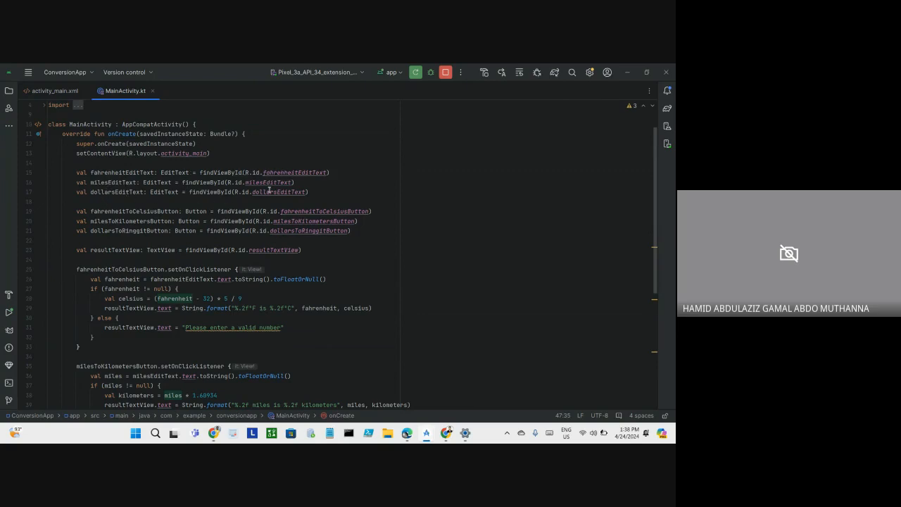
scroll(down, 3)
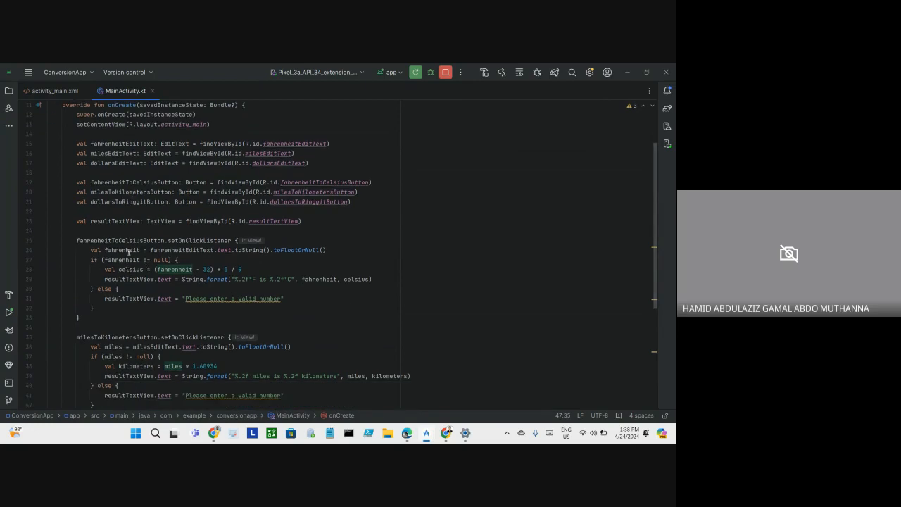
mouse_move(222, 291)
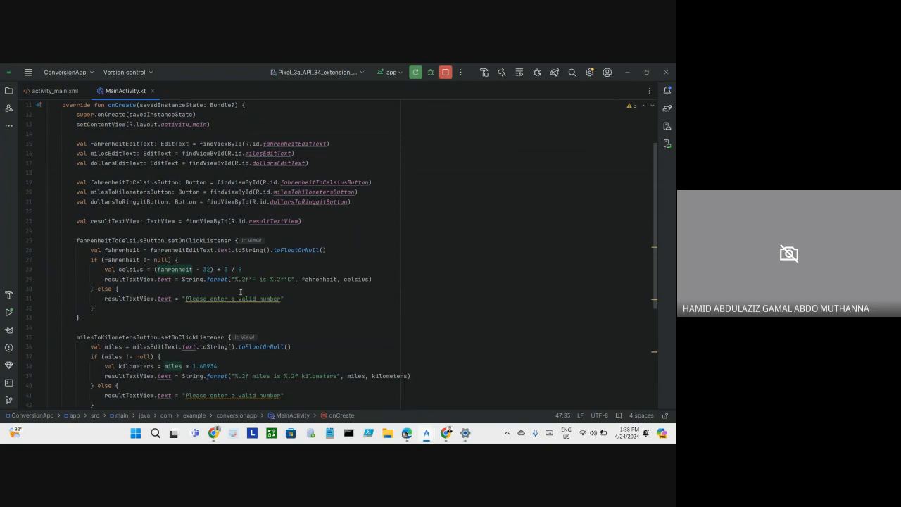
scroll(down, 3)
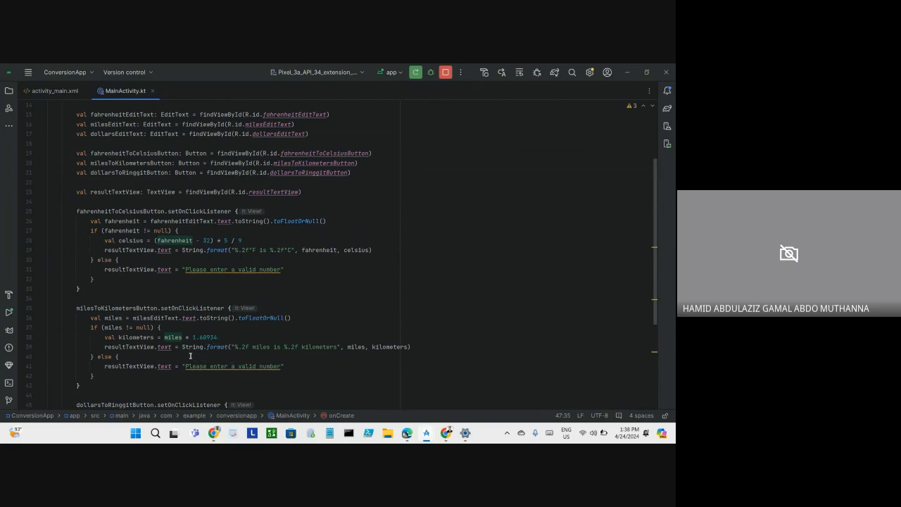
scroll(down, 3)
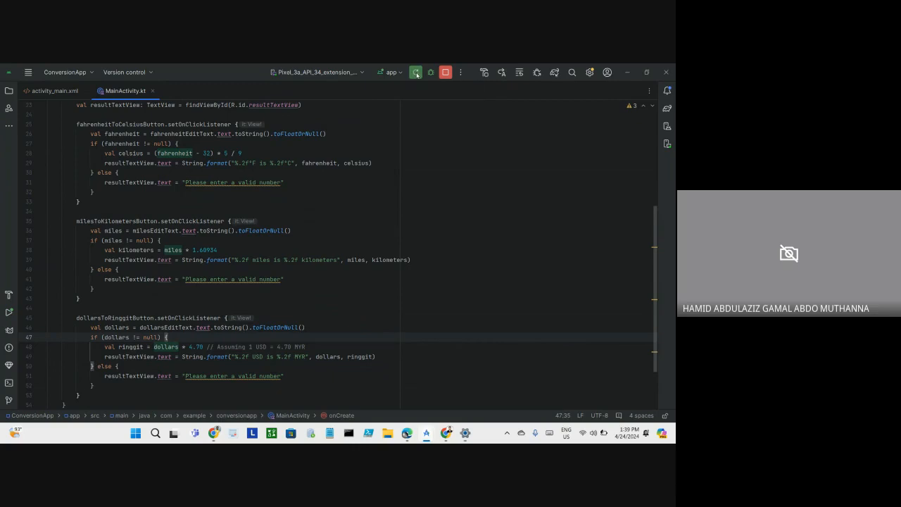
click(415, 71)
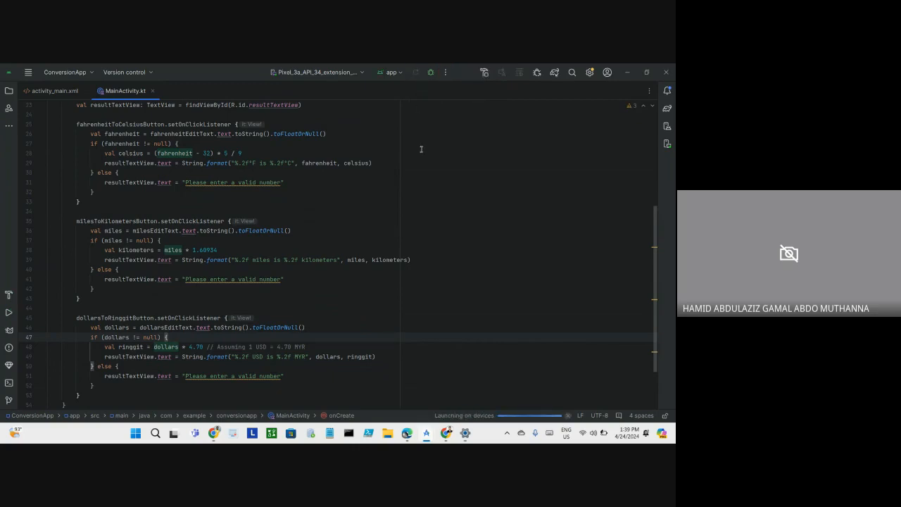
- Run 'app' so ConversionApp installs and opens on the Pixel 3a emulator
click(414, 72)
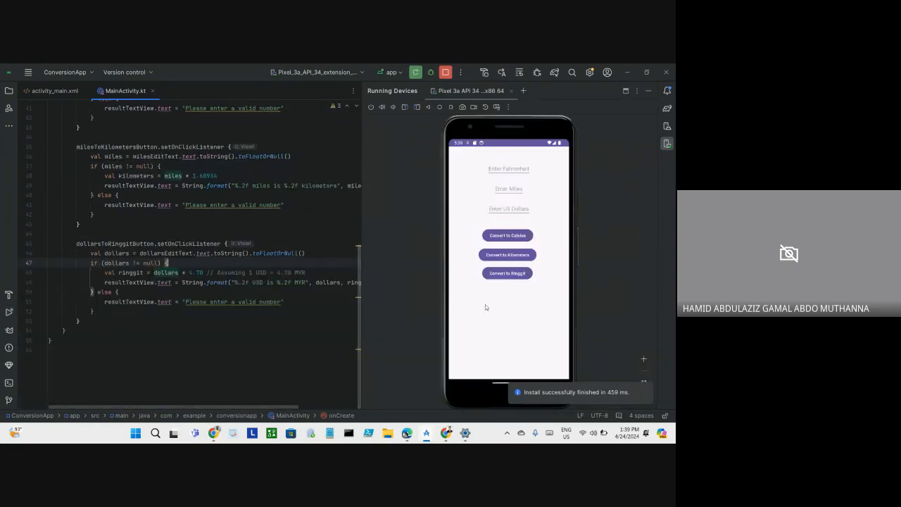
mouse_move(467, 268)
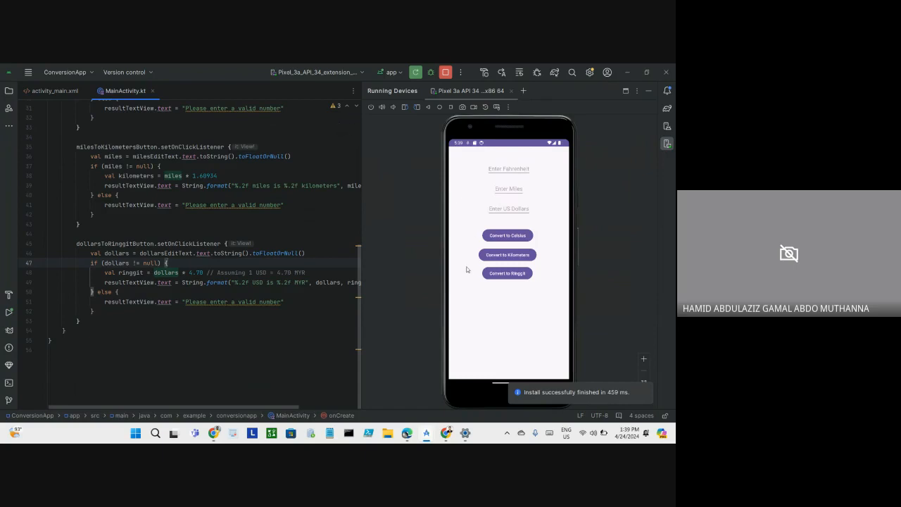
mouse_move(510, 170)
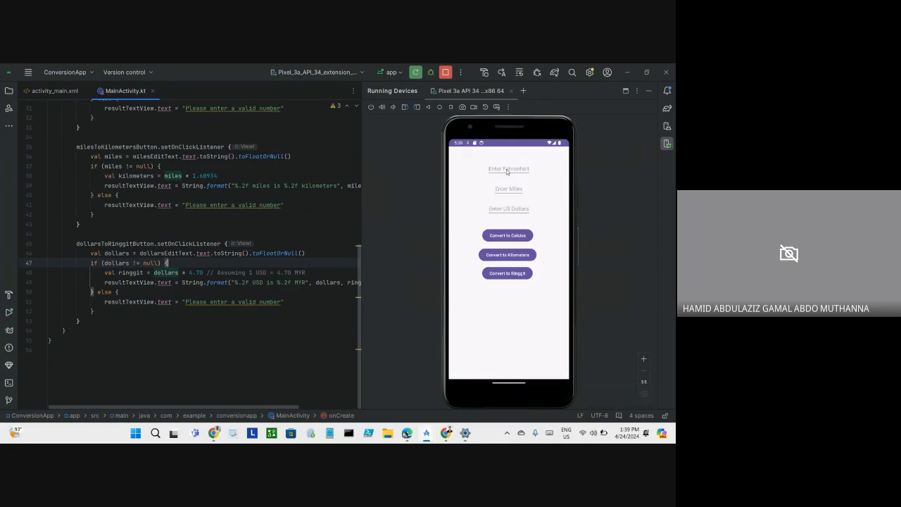
- In the emulator app, convert 50°F to 10°C, 5 miles to 8.05 km, and 100 USD to 470 MYR
click(509, 169)
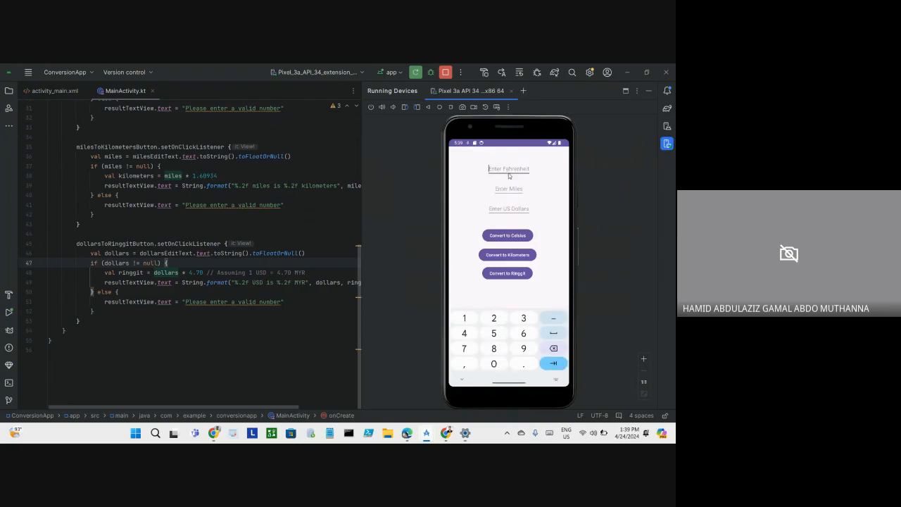
text(50)
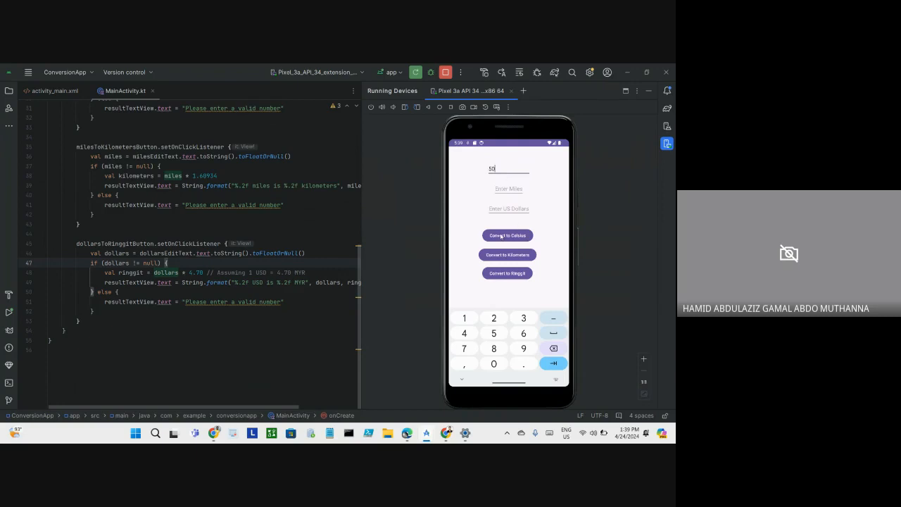
click(506, 235)
text(5)
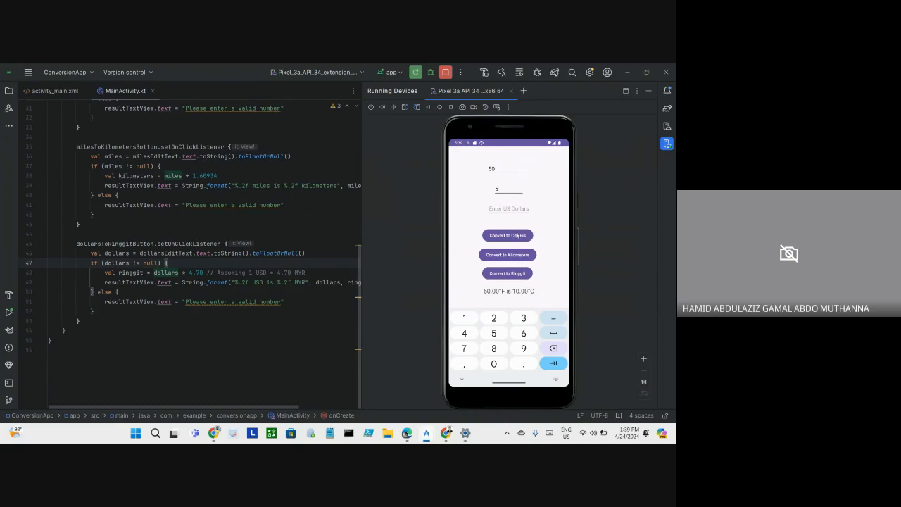
click(508, 254)
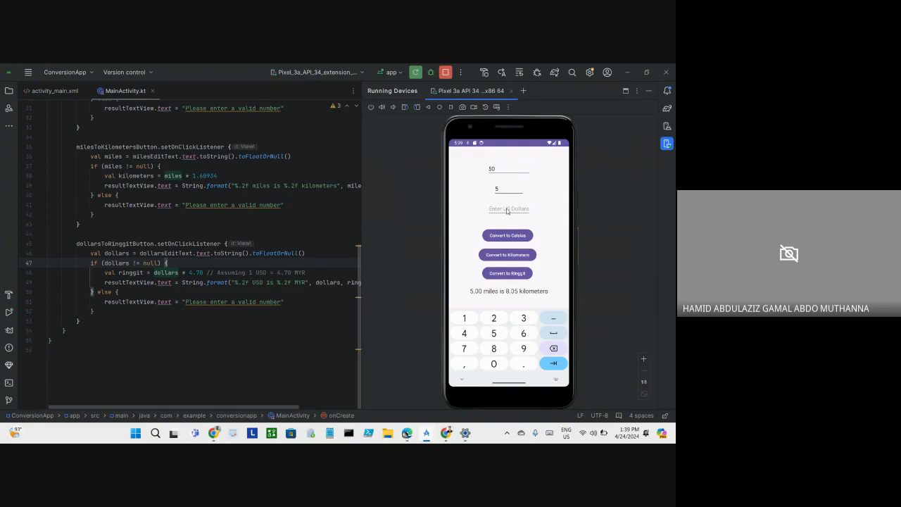
click(508, 208)
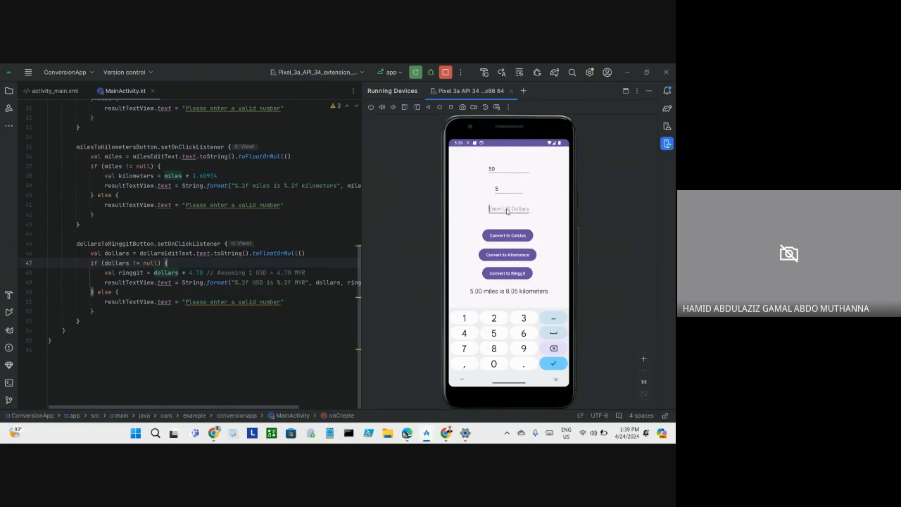
text(100)
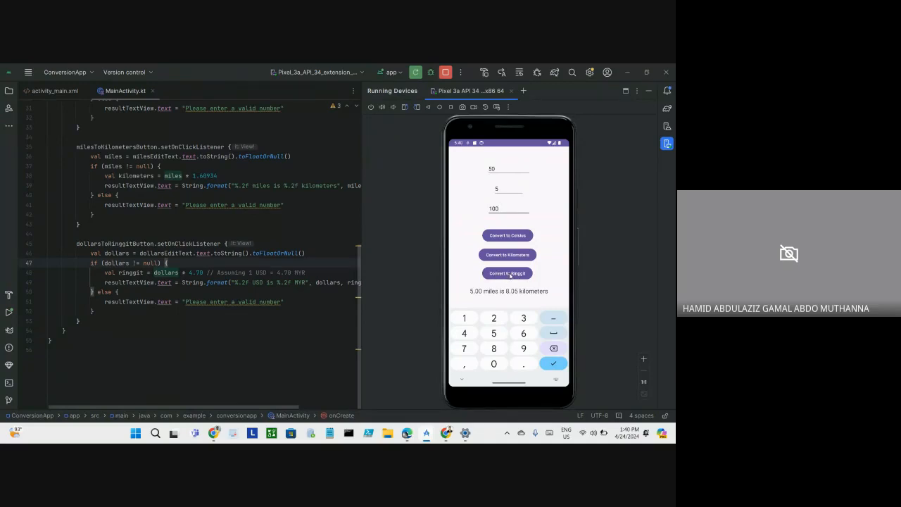
click(507, 273)
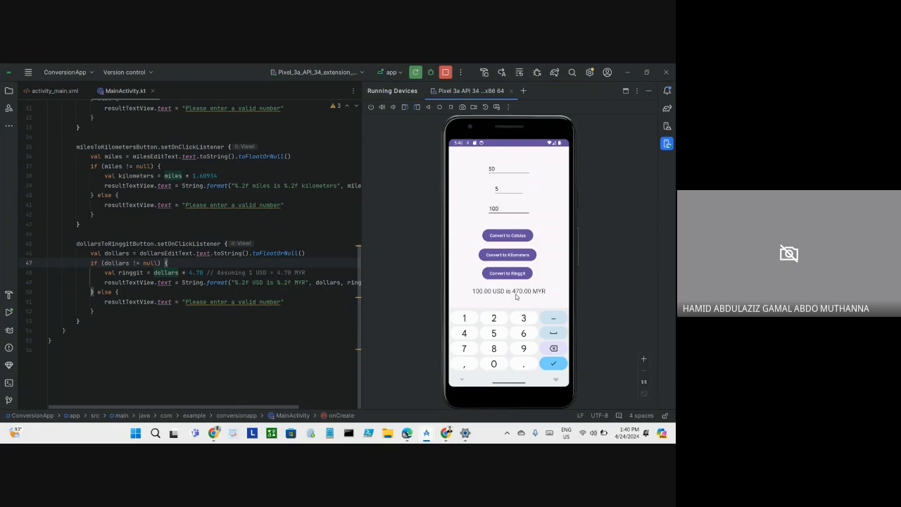
mouse_move(549, 295)
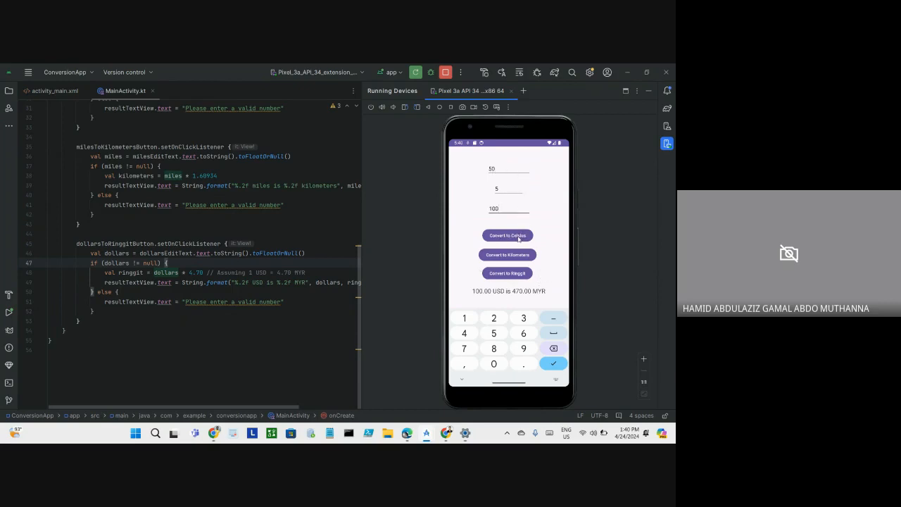
click(507, 235)
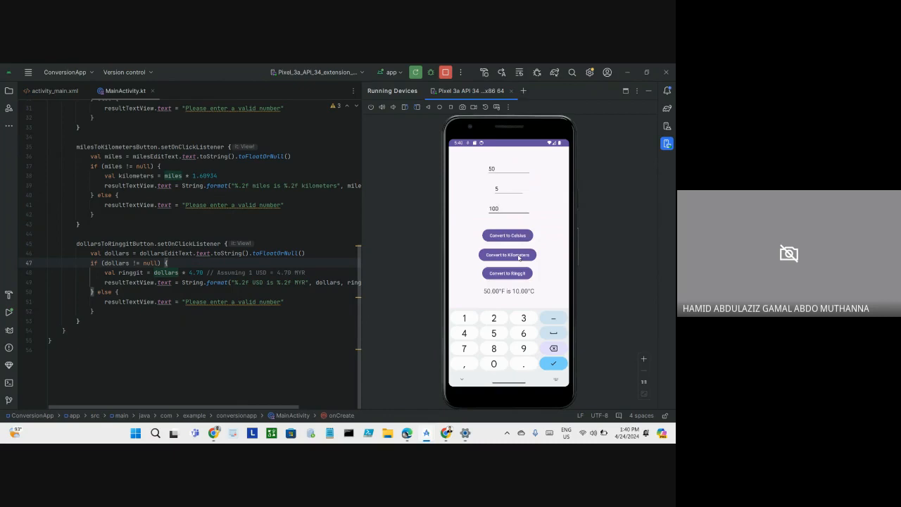
click(507, 254)
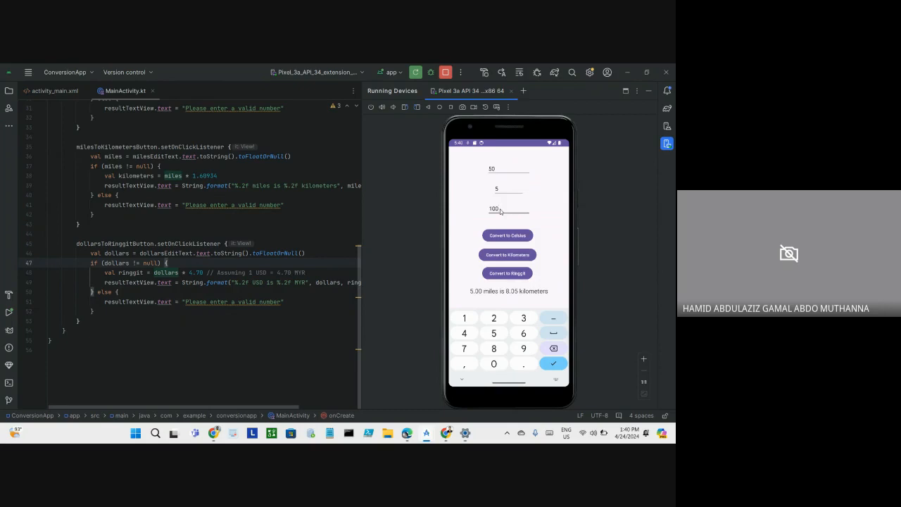
click(507, 273)
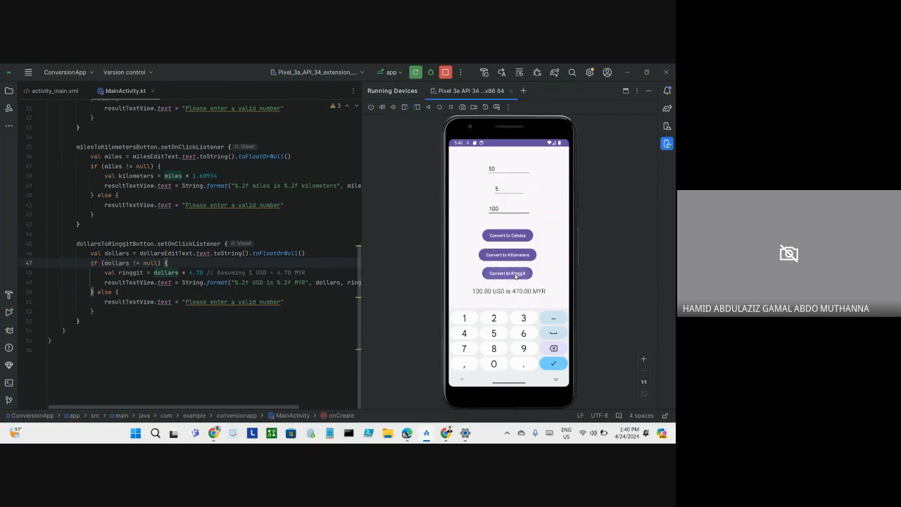